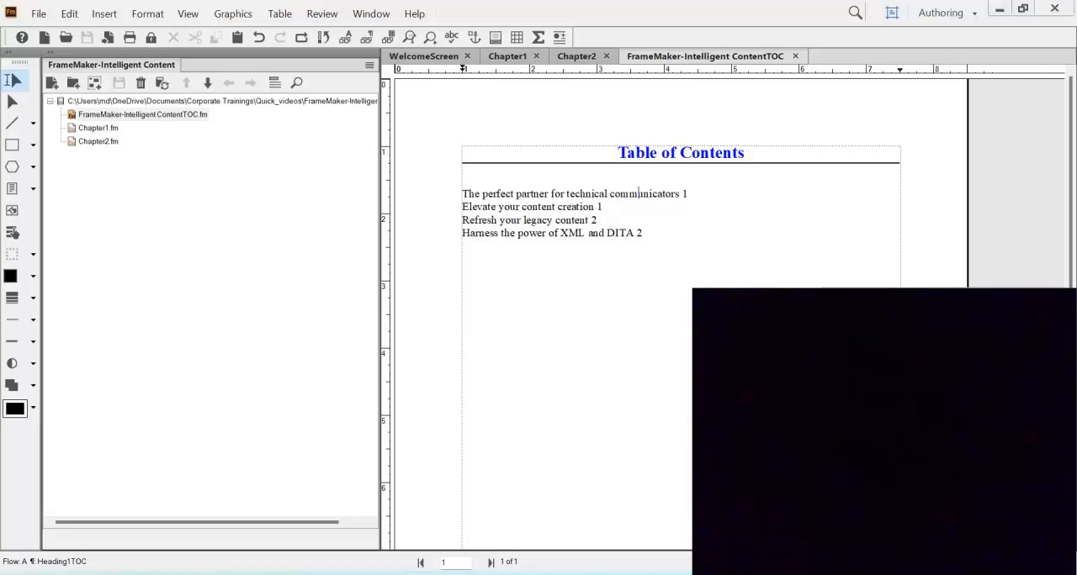
pyautogui.moveTo(798, 138)
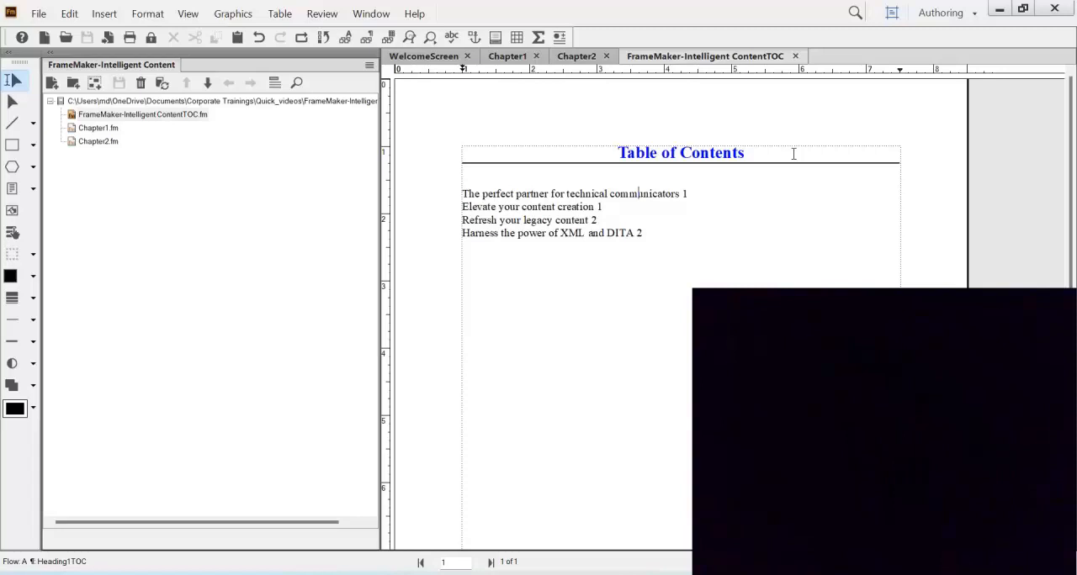
pyautogui.moveTo(772, 146)
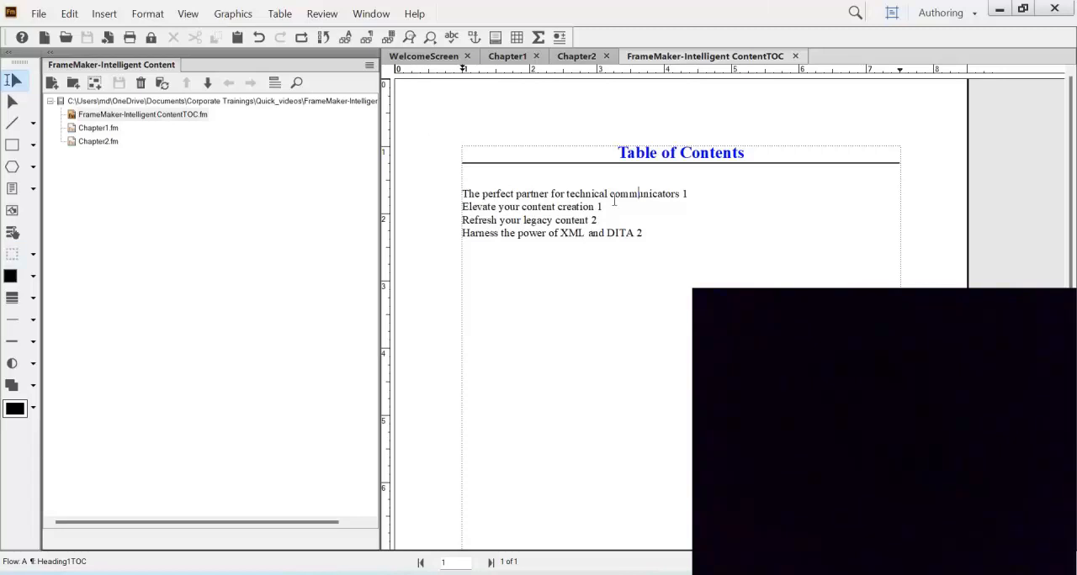
pyautogui.moveTo(507, 58)
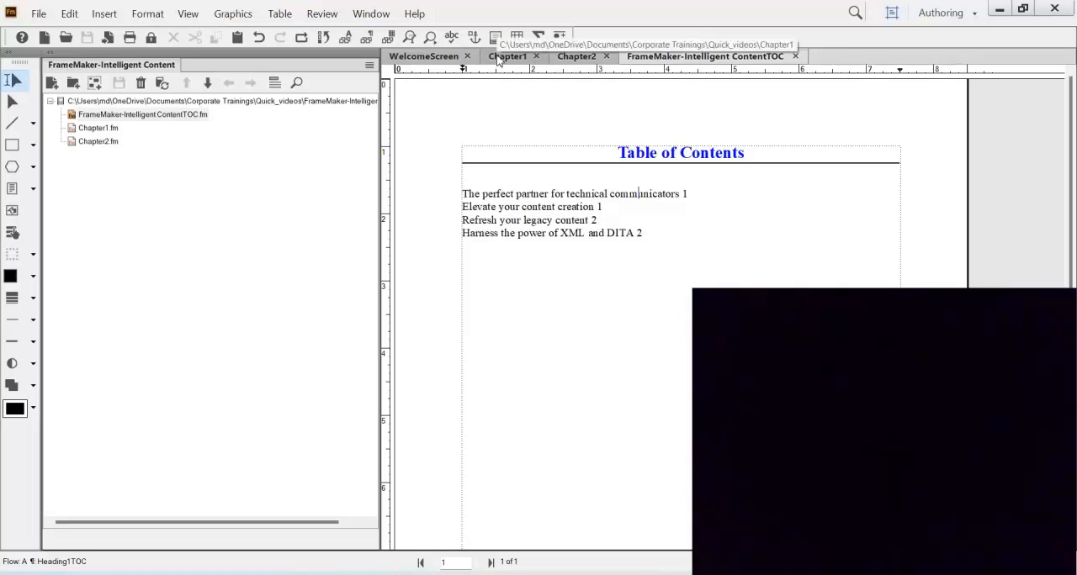
# Step: Browse the Chapter 1, Chapter 2 and TOC files in the book before returning to the generated TOC
pyautogui.click(505, 57)
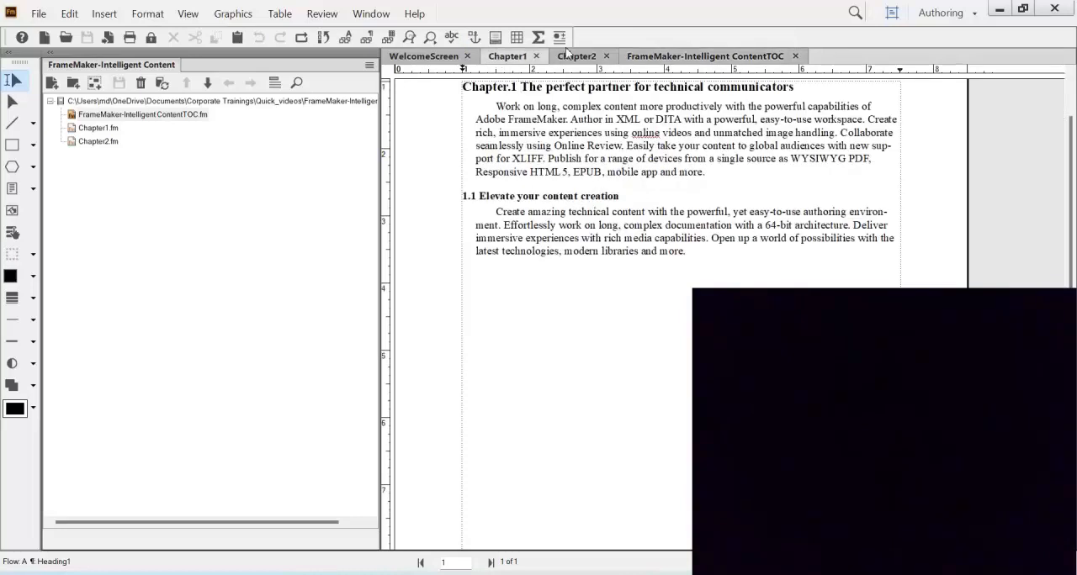
pyautogui.click(576, 55)
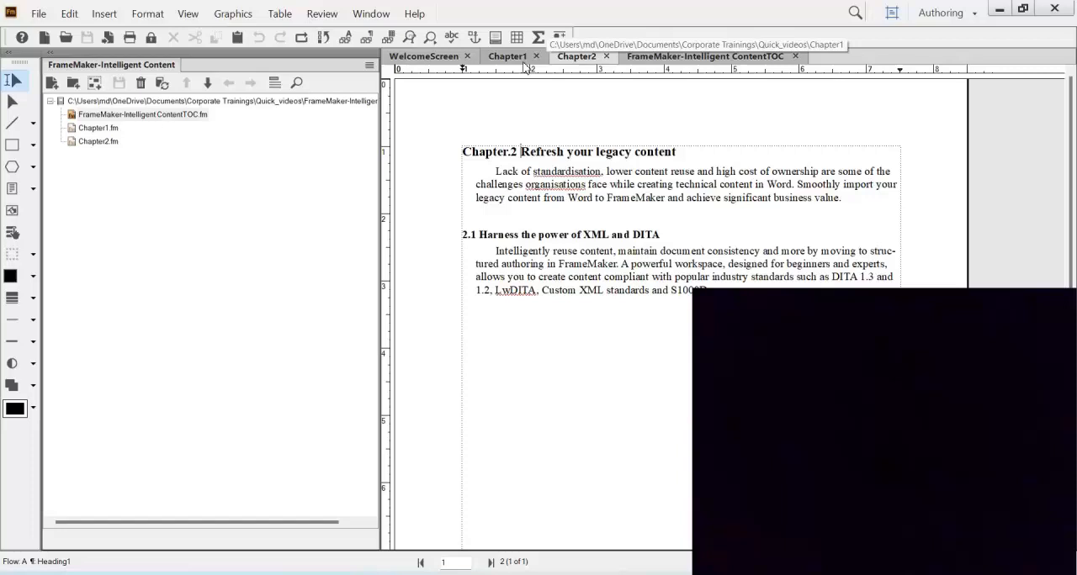
pyautogui.click(504, 57)
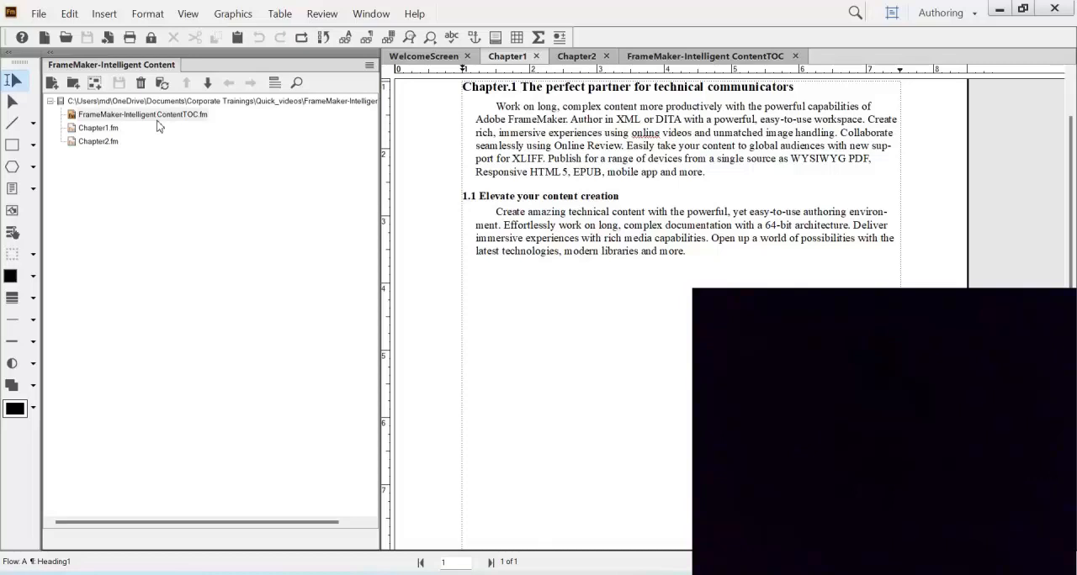
pyautogui.click(142, 101)
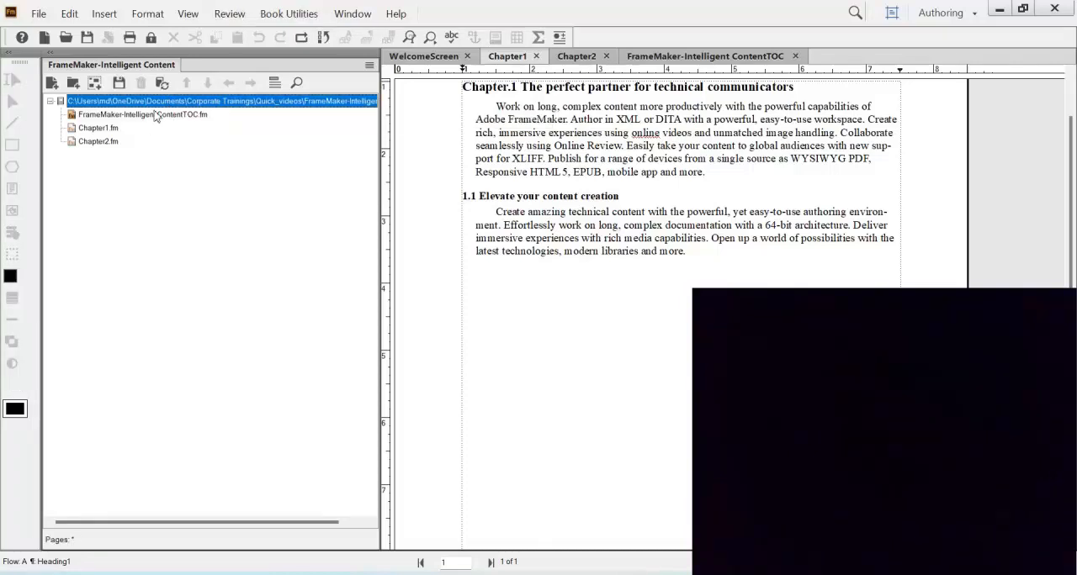
pyautogui.click(142, 114)
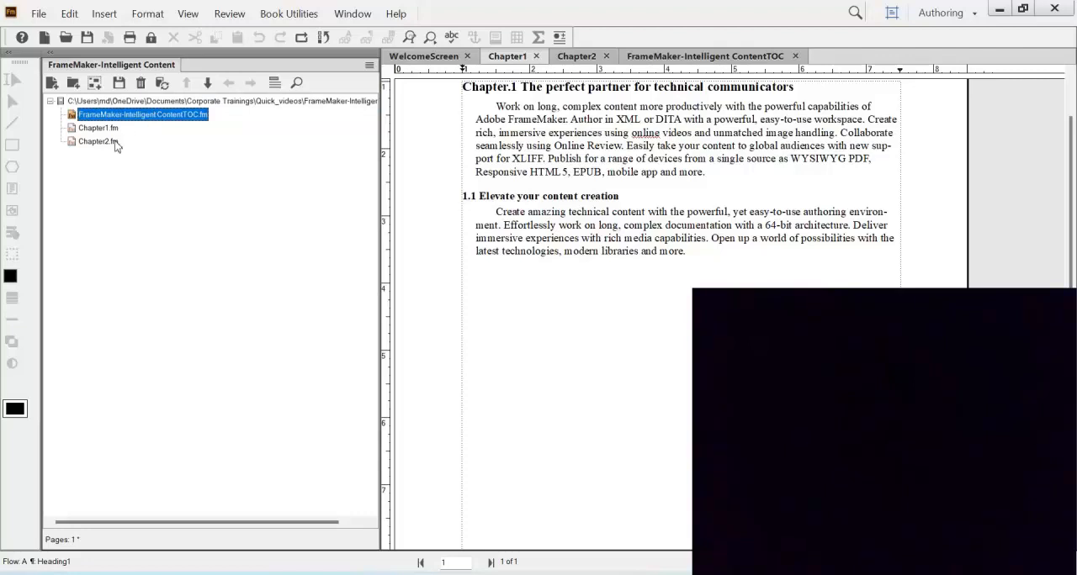
pyautogui.click(98, 128)
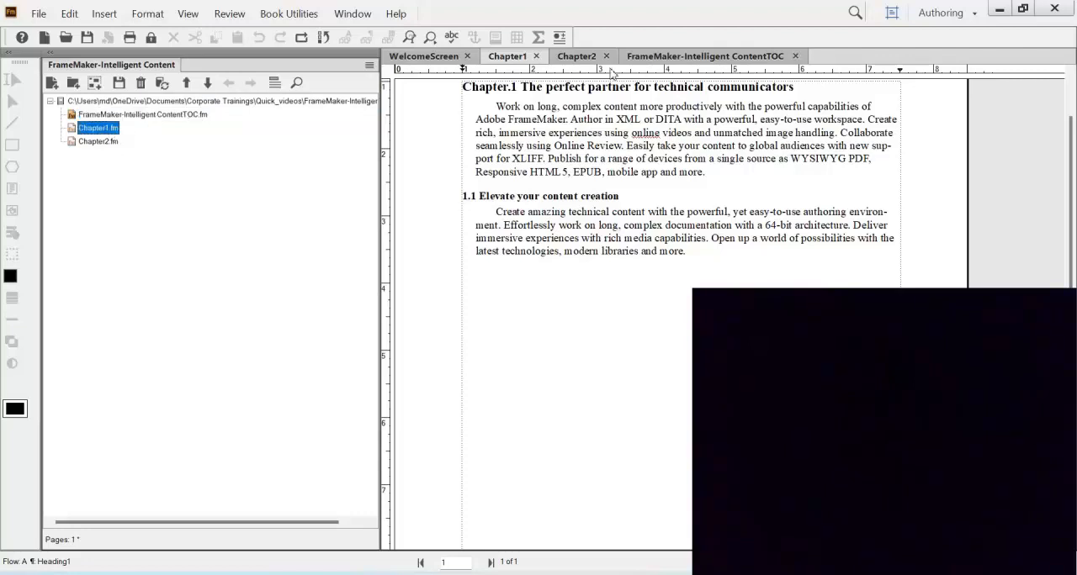
pyautogui.click(704, 57)
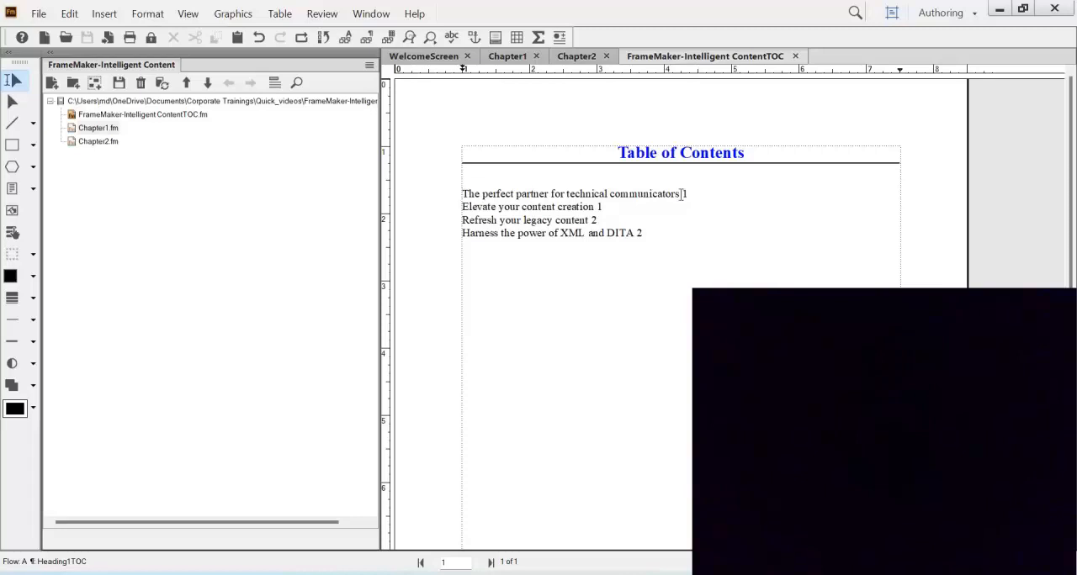
pyautogui.moveTo(587, 149)
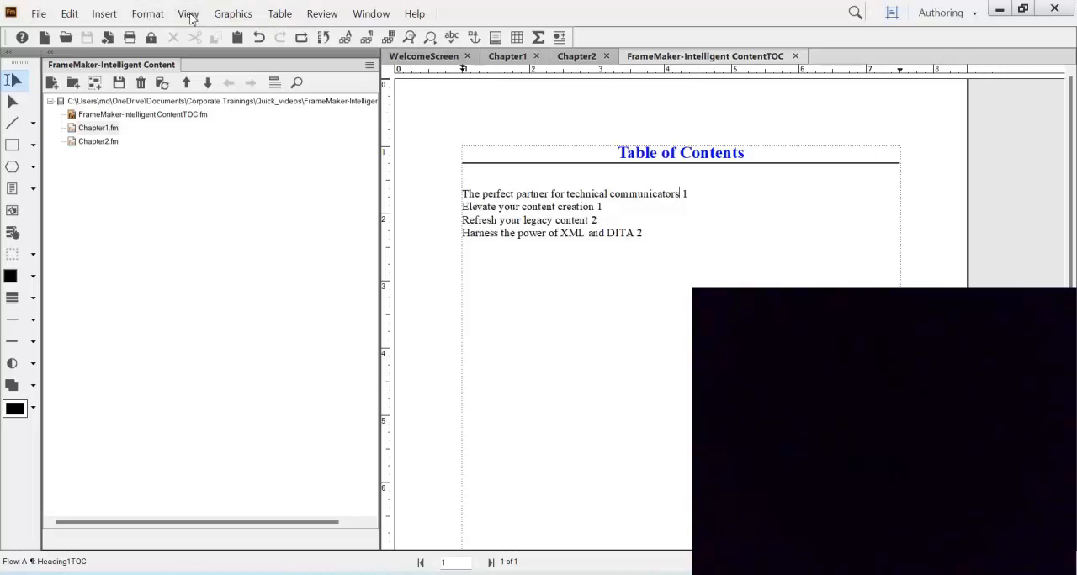
# Step: Show the TOC reference pages and place the insertion point in the Heading1TOC building-block line
pyautogui.click(188, 13)
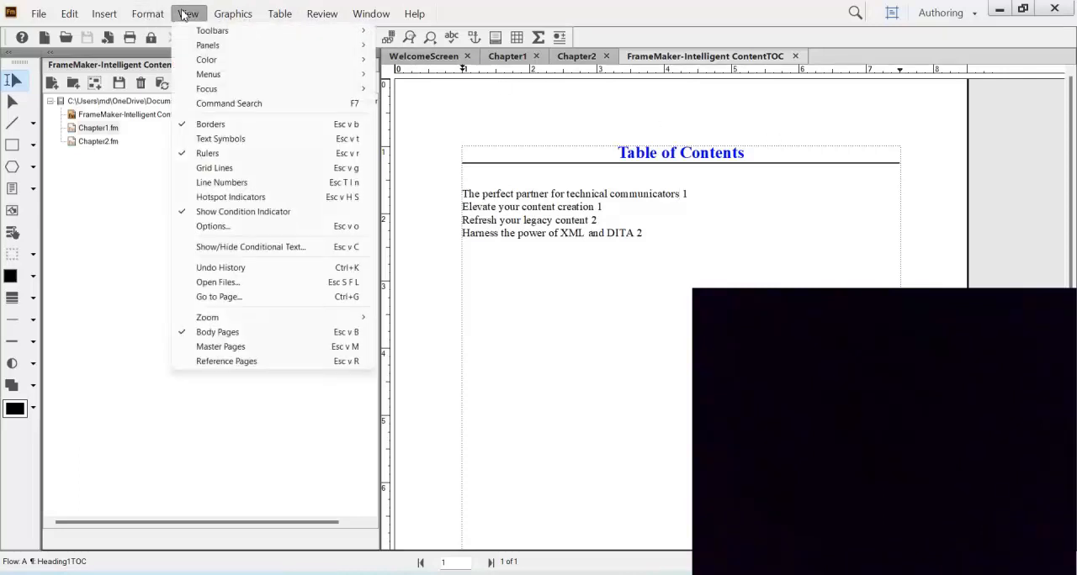
pyautogui.click(226, 360)
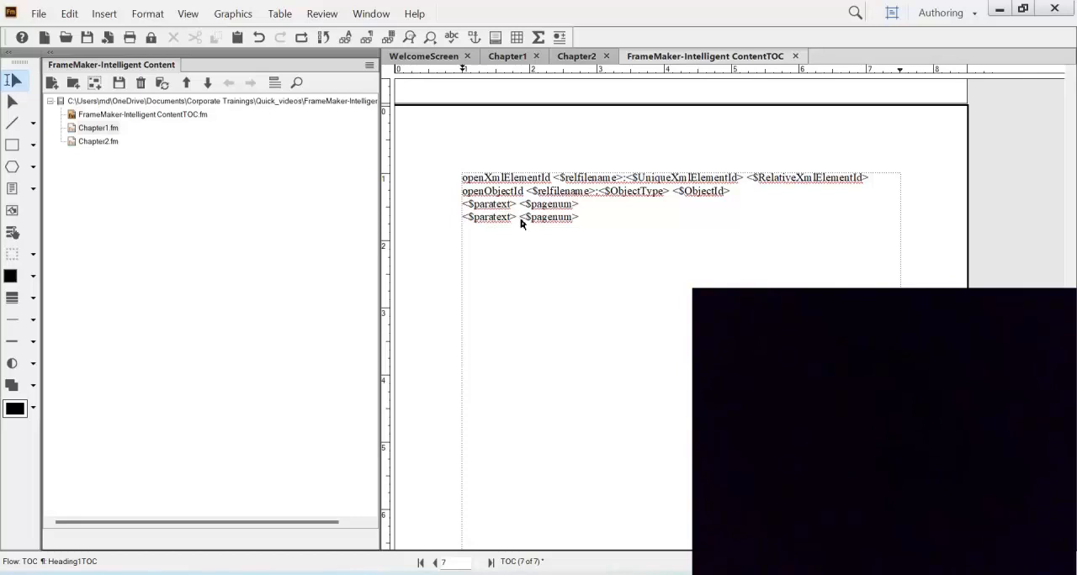
pyautogui.click(518, 217)
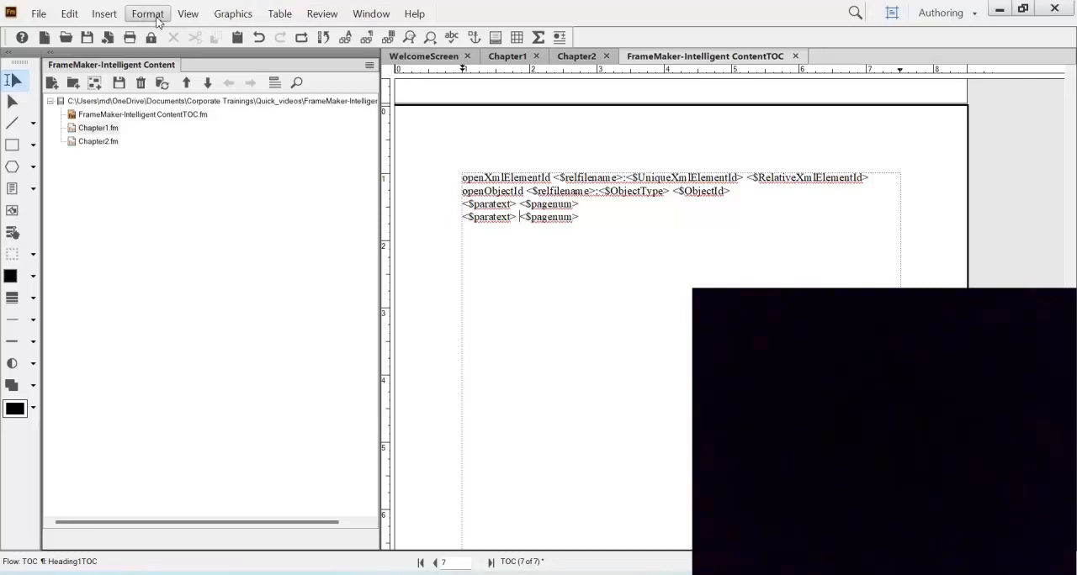
# Step: Bring up the Paragraph Designer for Heading1TOC and reposition the panel
pyautogui.click(148, 13)
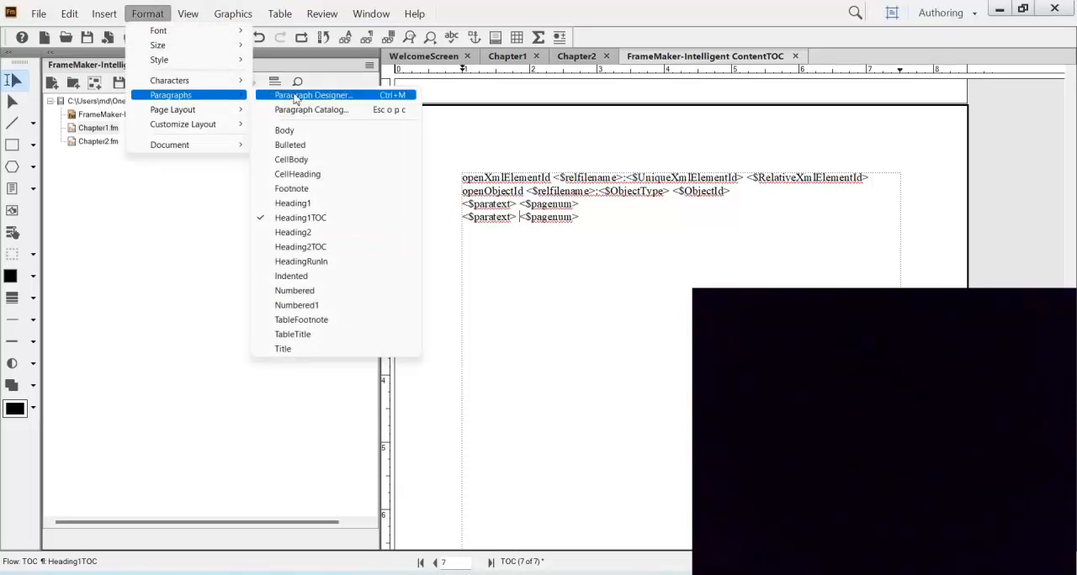
pyautogui.click(313, 94)
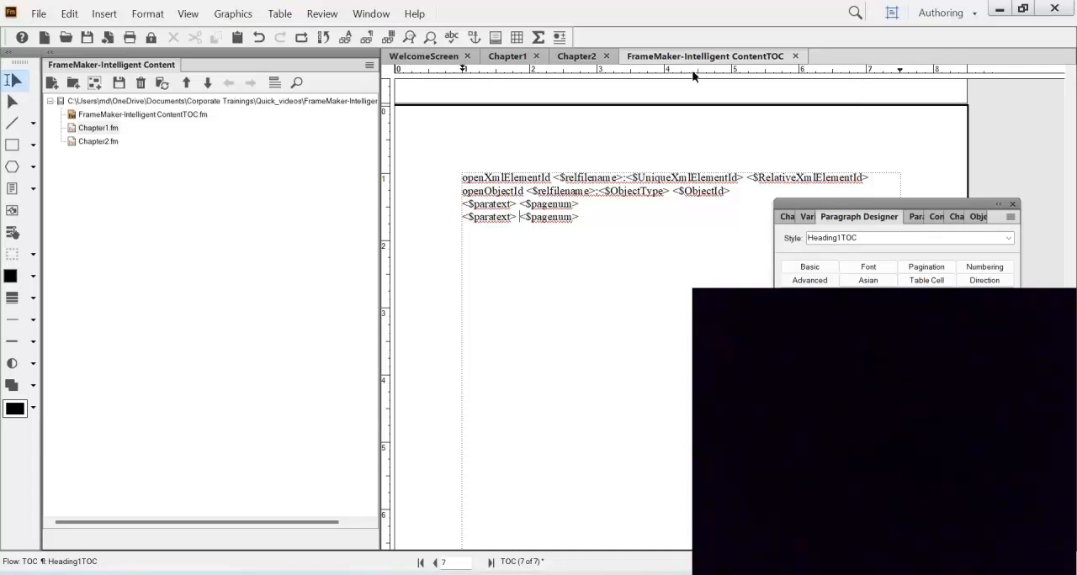
pyautogui.moveTo(871, 84)
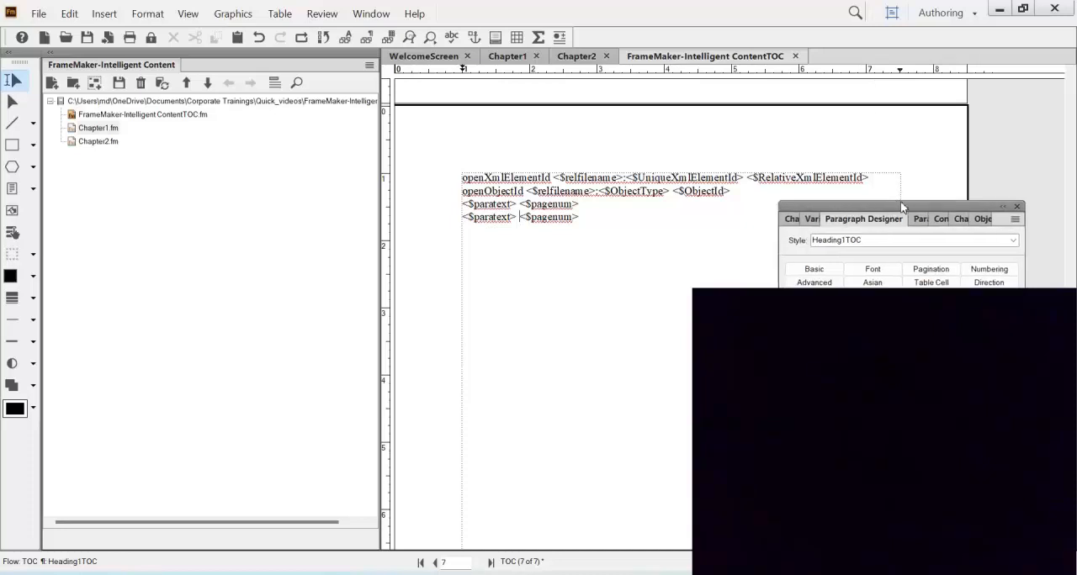
pyautogui.moveTo(900, 207); pyautogui.dragTo(910, 214)
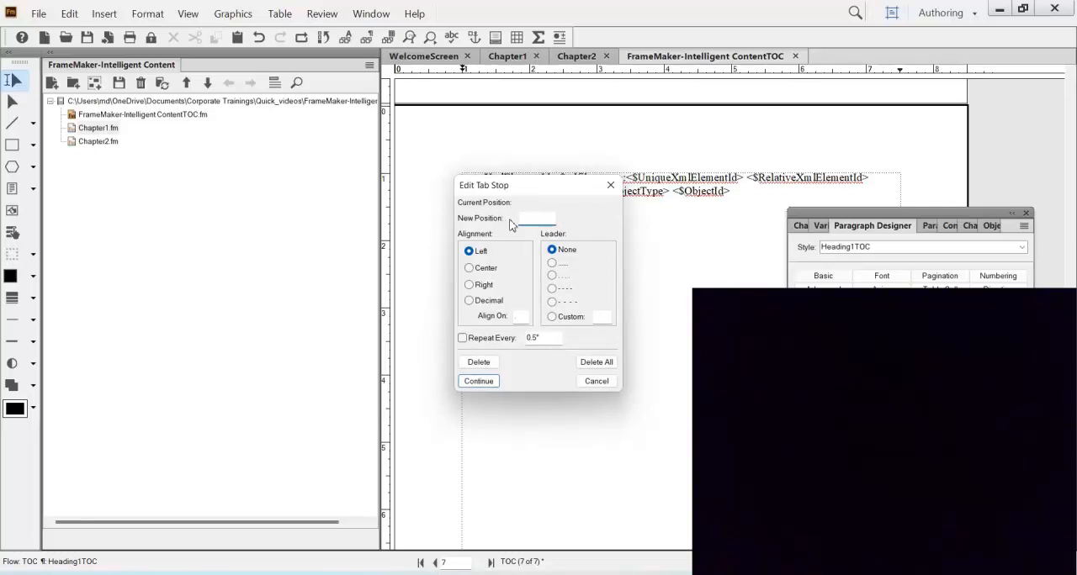
# Step: Add a right-aligned tab at 6.3 with a dotted leader to Heading1TOC and confirm the alert
pyautogui.write('6.')
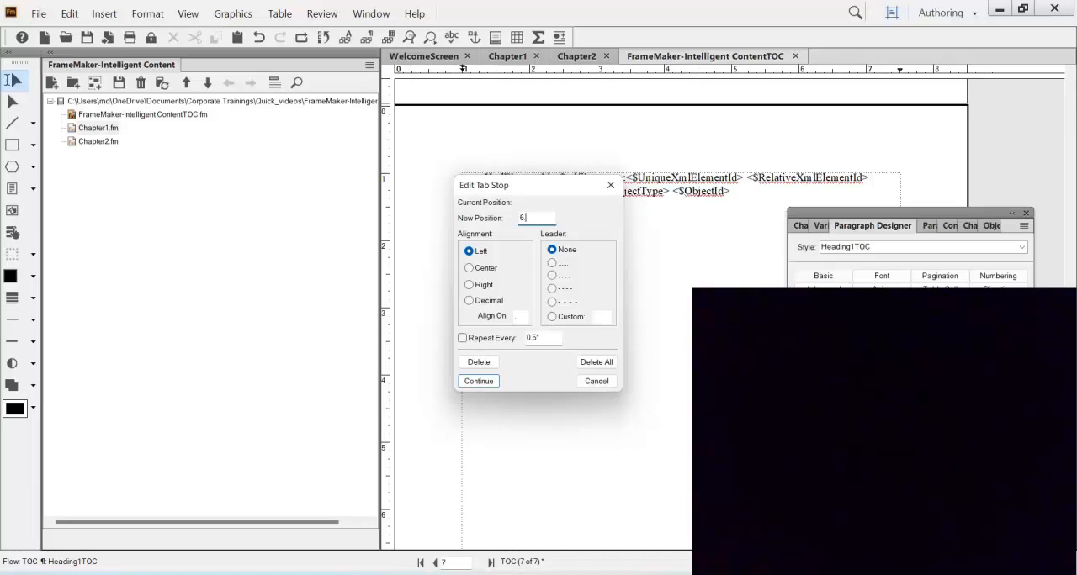
pyautogui.write('3')
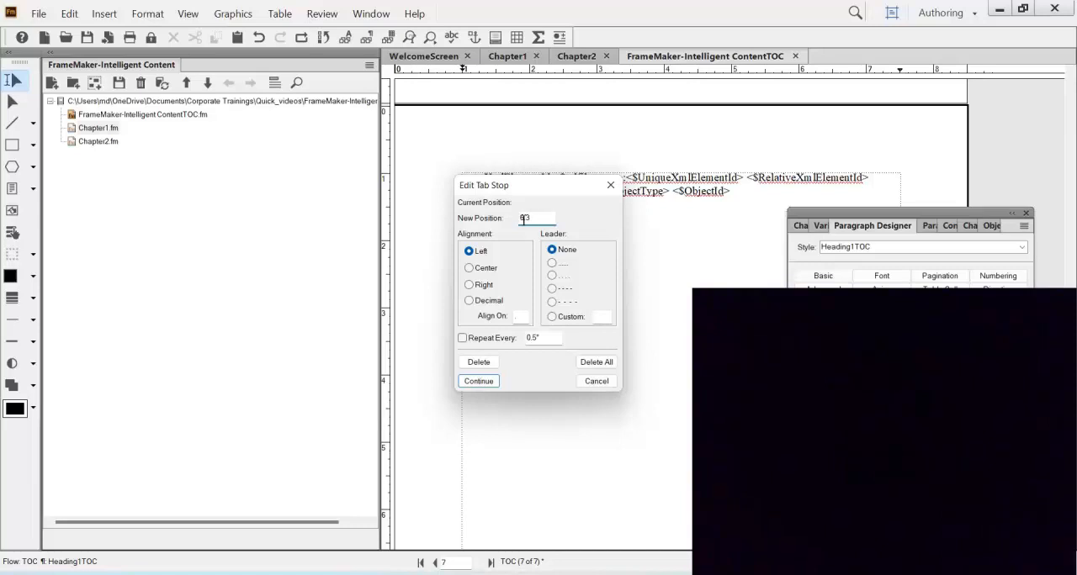
pyautogui.click(468, 284)
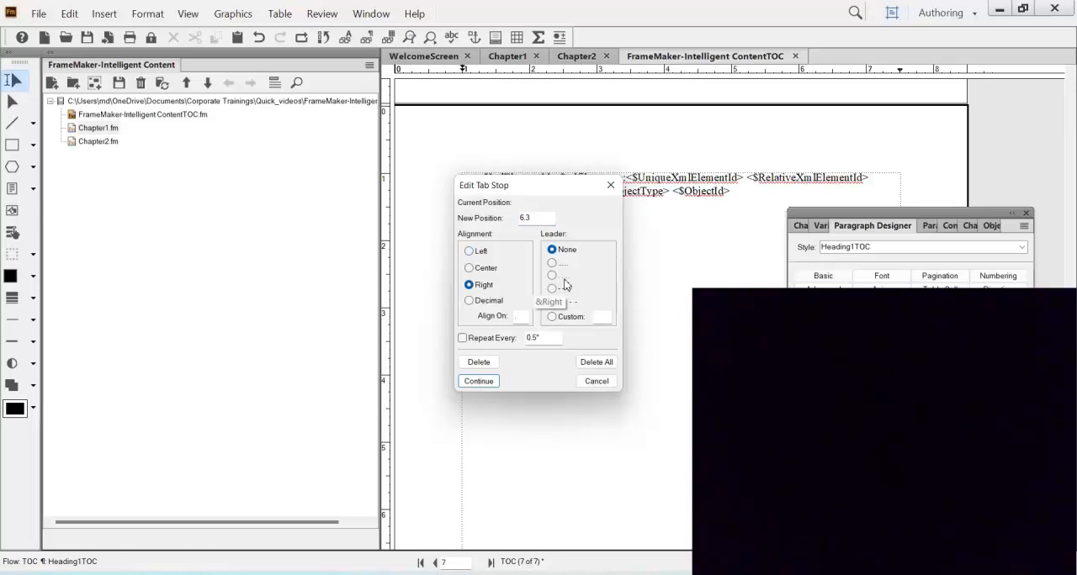
pyautogui.click(552, 262)
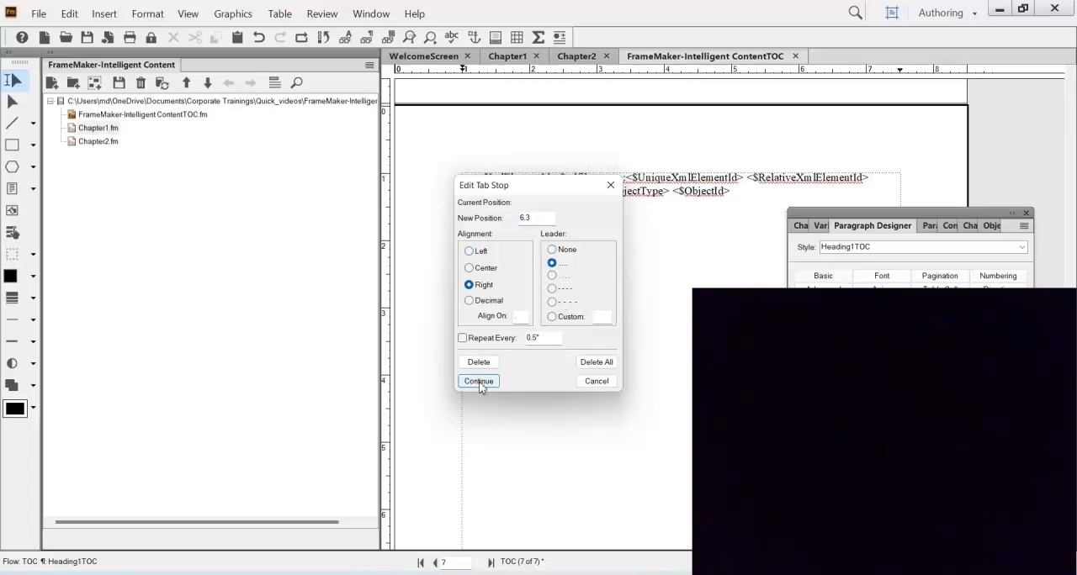
pyautogui.click(478, 380)
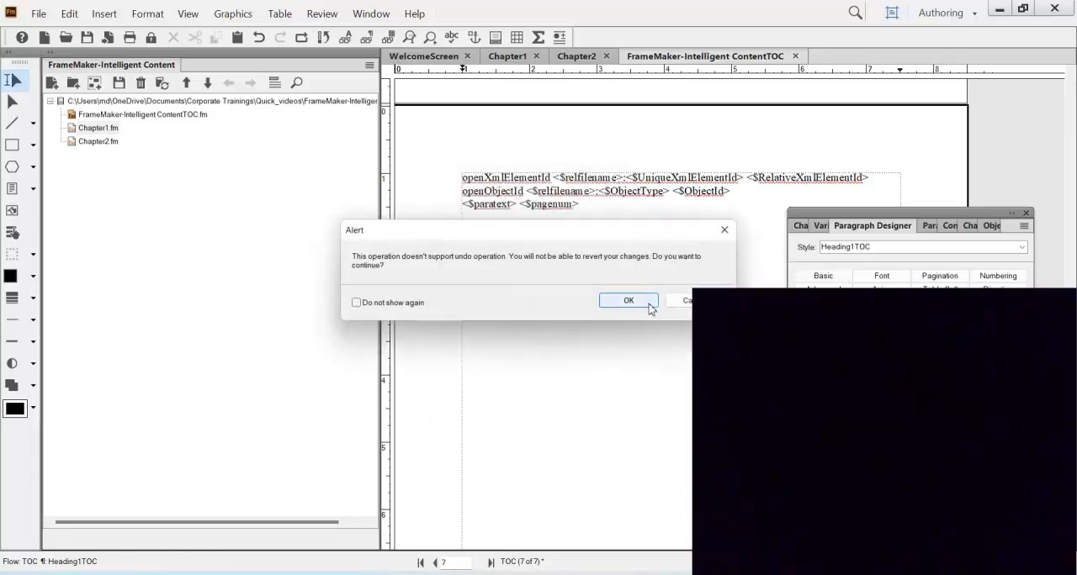
pyautogui.click(628, 300)
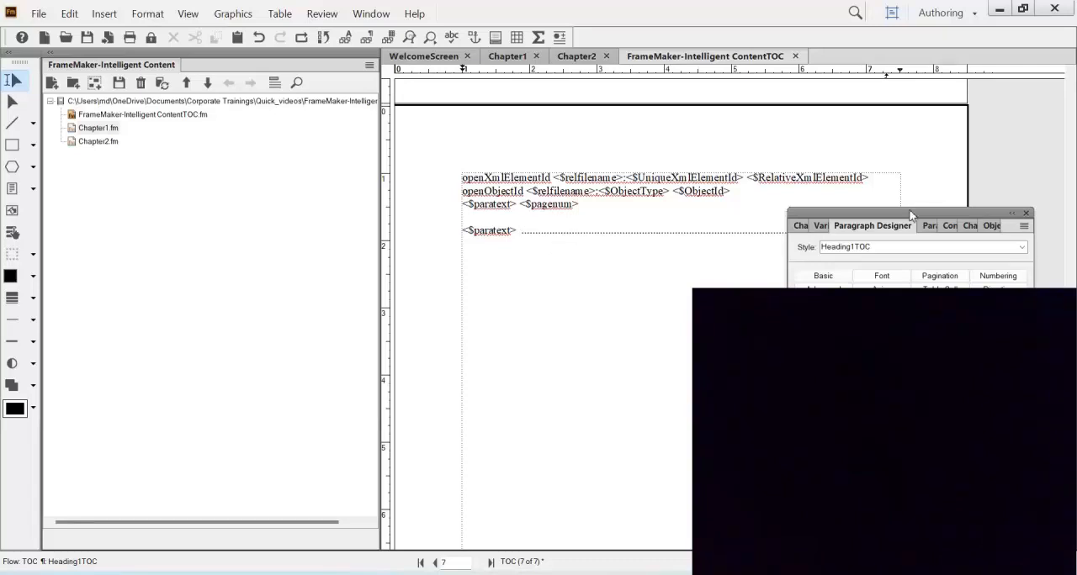
pyautogui.moveTo(908, 215); pyautogui.dragTo(882, 268)
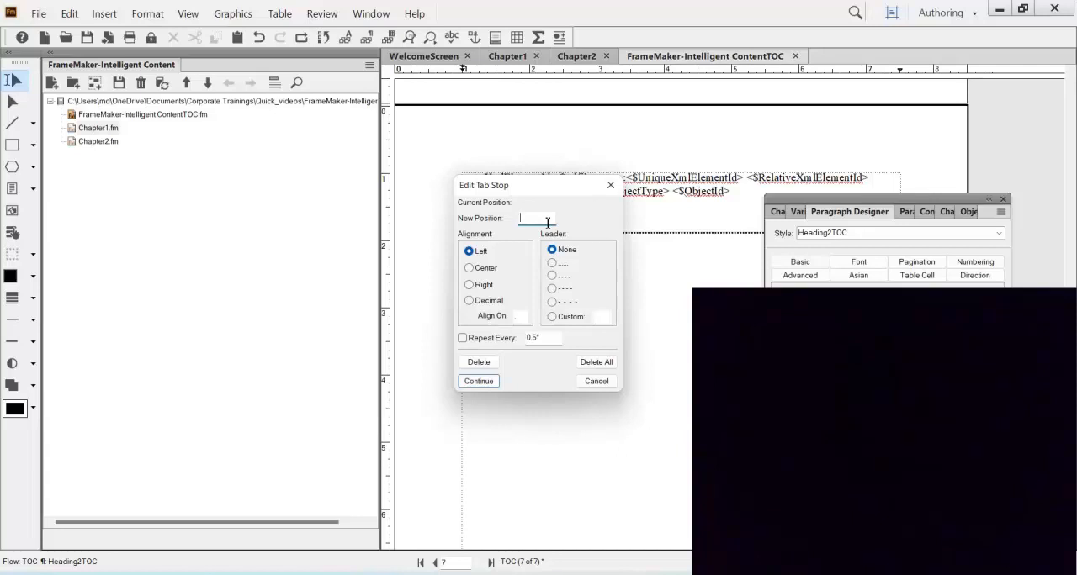
# Step: Add a right-aligned tab at 6.3 with a dotted leader to Heading2TOC
pyautogui.write('6.3')
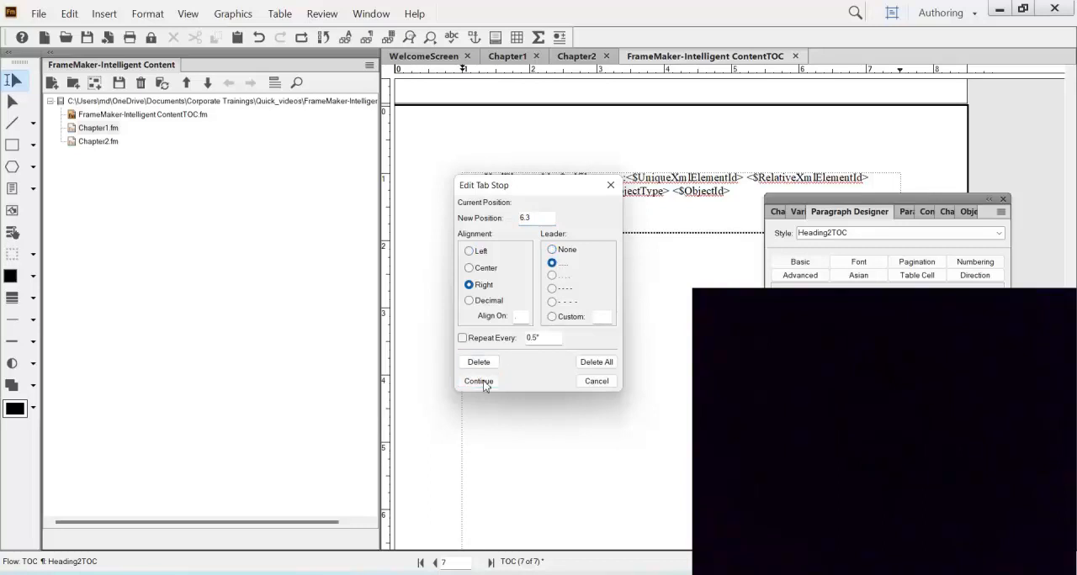
pyautogui.click(478, 380)
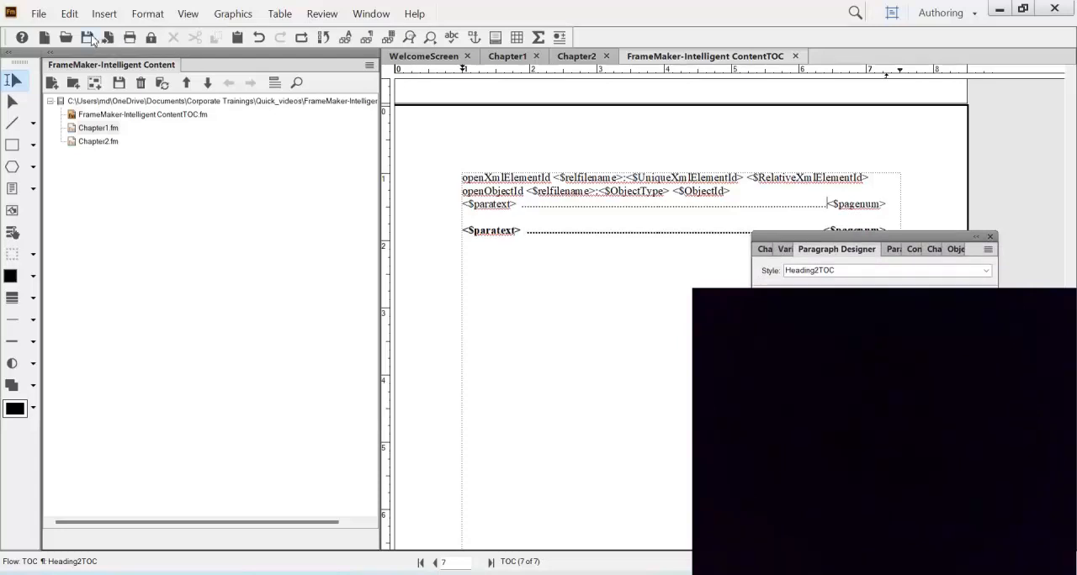
# Step: Switch to body pages to check the generated TOC, glance at Chapter1 and return to the TOC
pyautogui.click(188, 13)
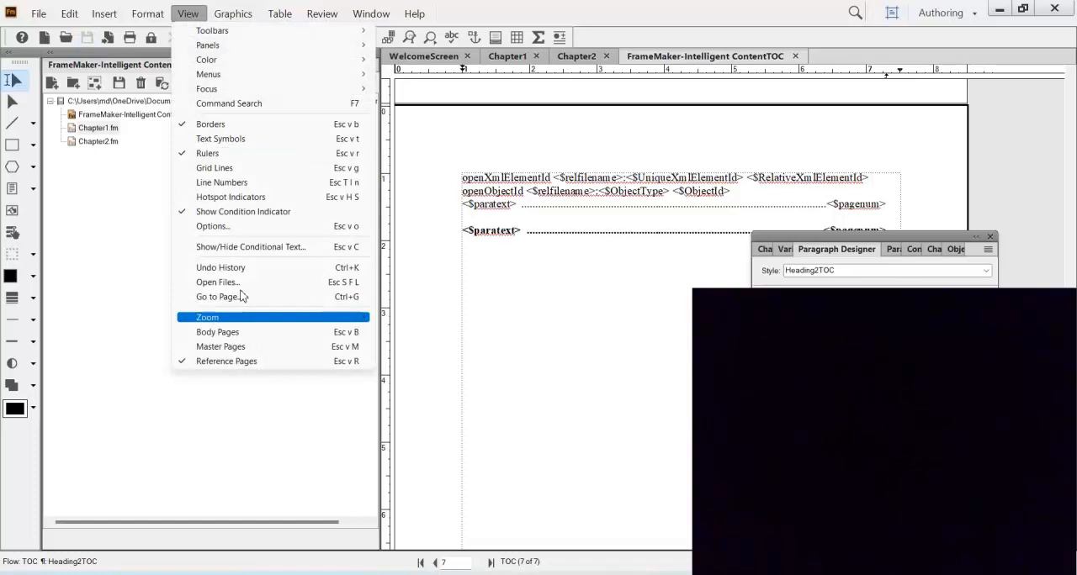
pyautogui.click(219, 331)
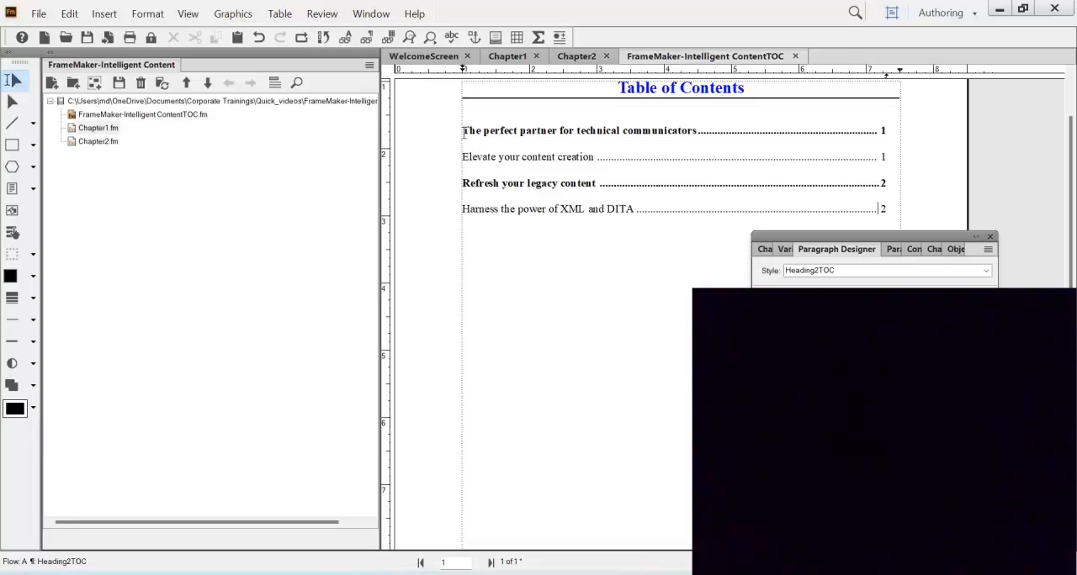
pyautogui.click(471, 131)
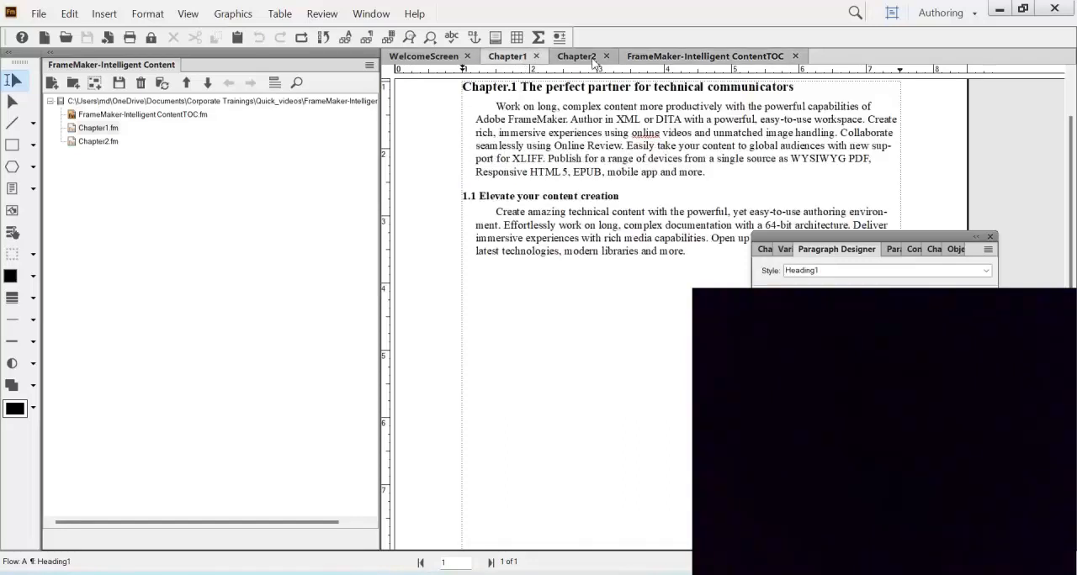
pyautogui.click(703, 56)
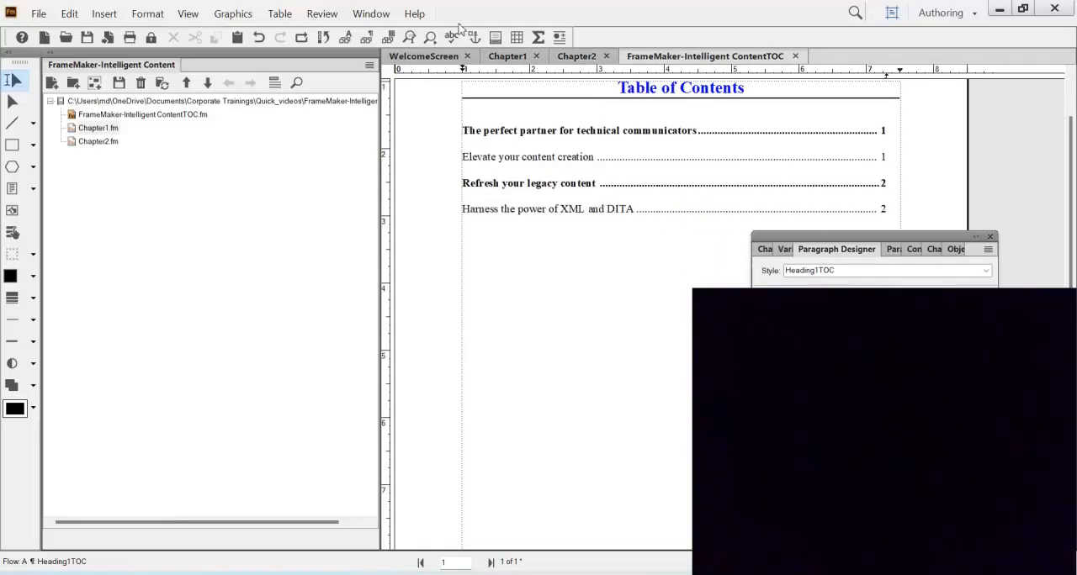
# Step: Insert the <$paranum> building block before <$paratext> in both TOC entry templates
pyautogui.click(188, 13)
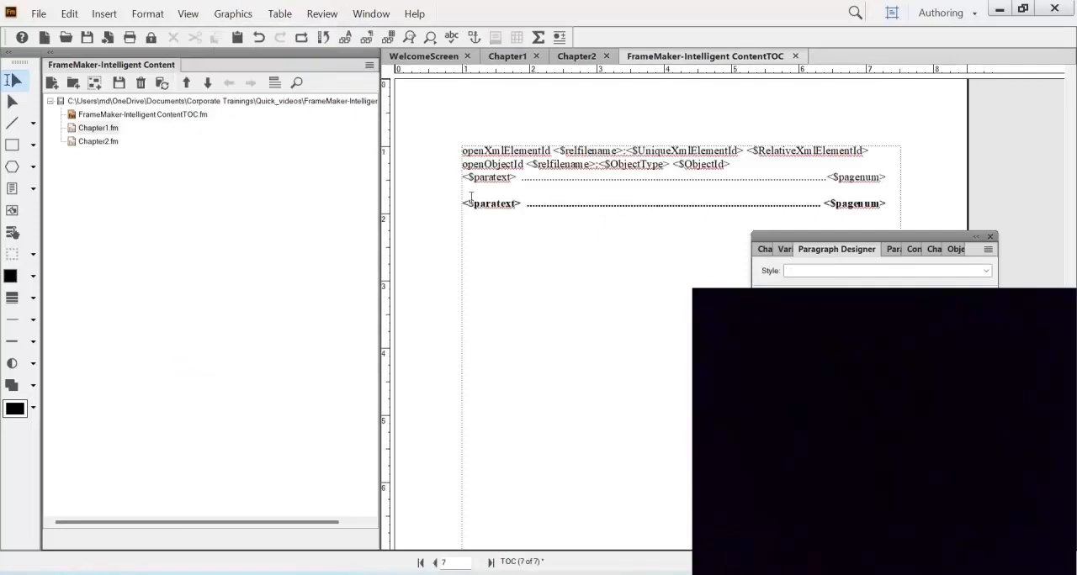
pyautogui.click(491, 203)
pyautogui.write('<$')
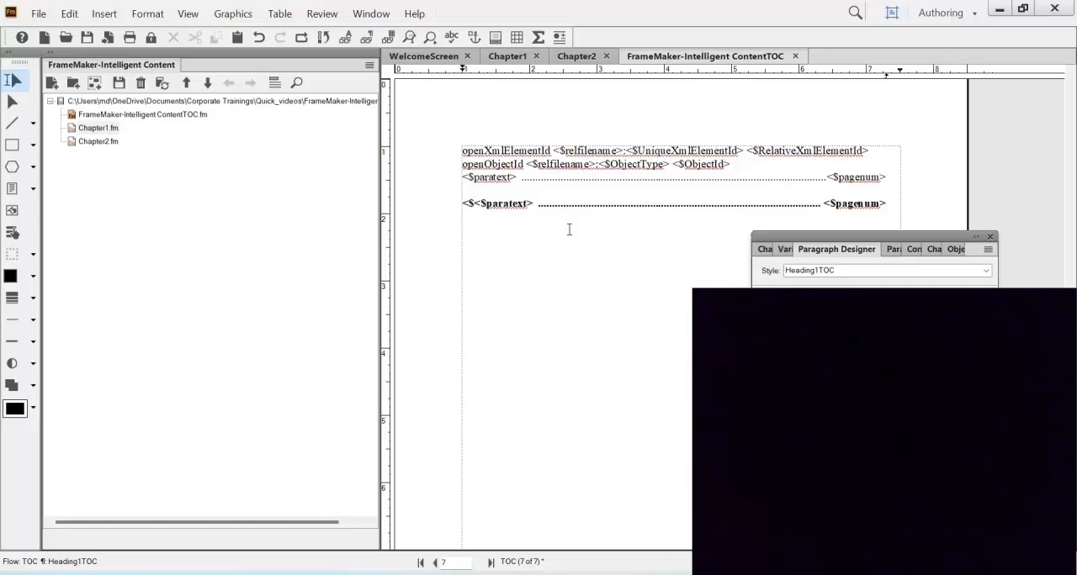
pyautogui.click(473, 204)
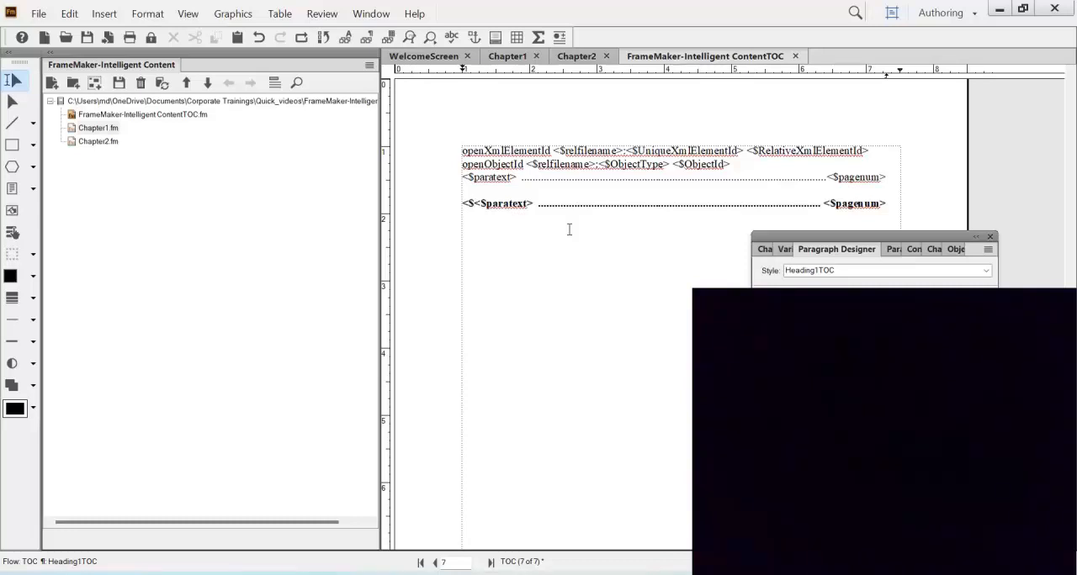
pyautogui.write('Par')
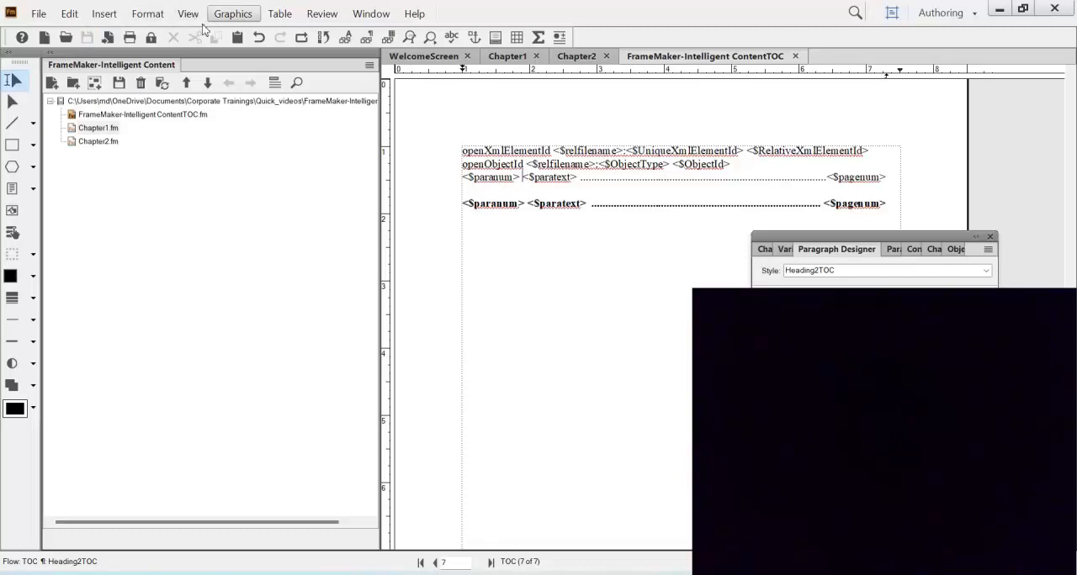
# Step: Return to body pages and update the book so TOC entries show Chapter.1 and 1.1 numbering
pyautogui.click(189, 13)
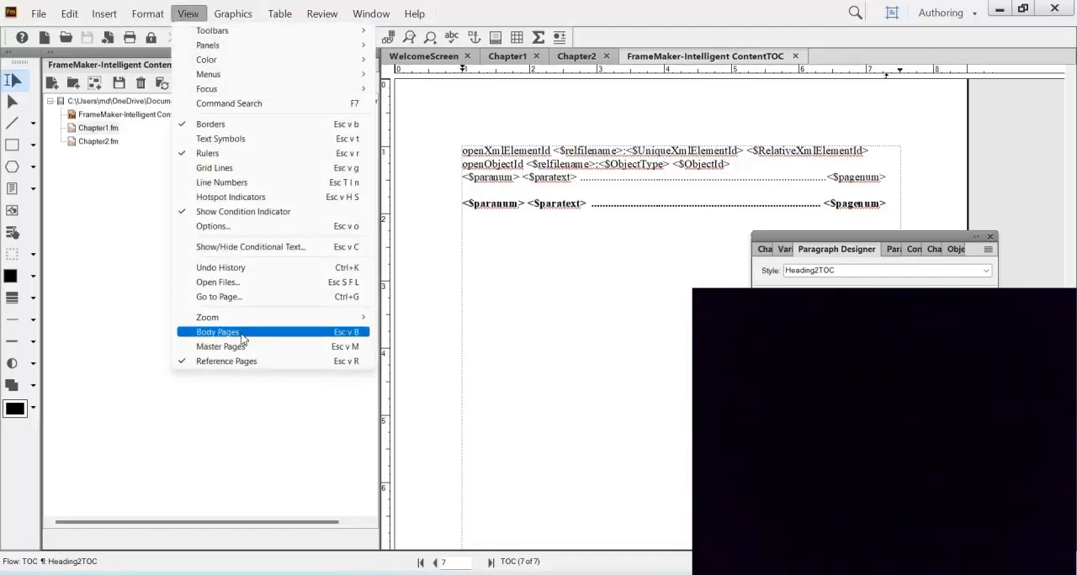
pyautogui.click(218, 332)
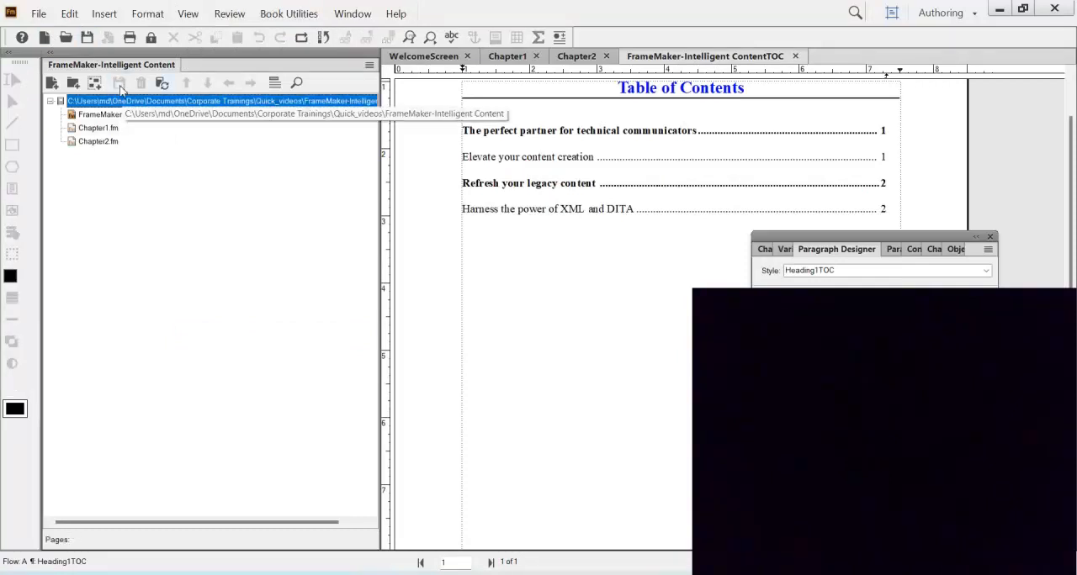
pyautogui.click(161, 82)
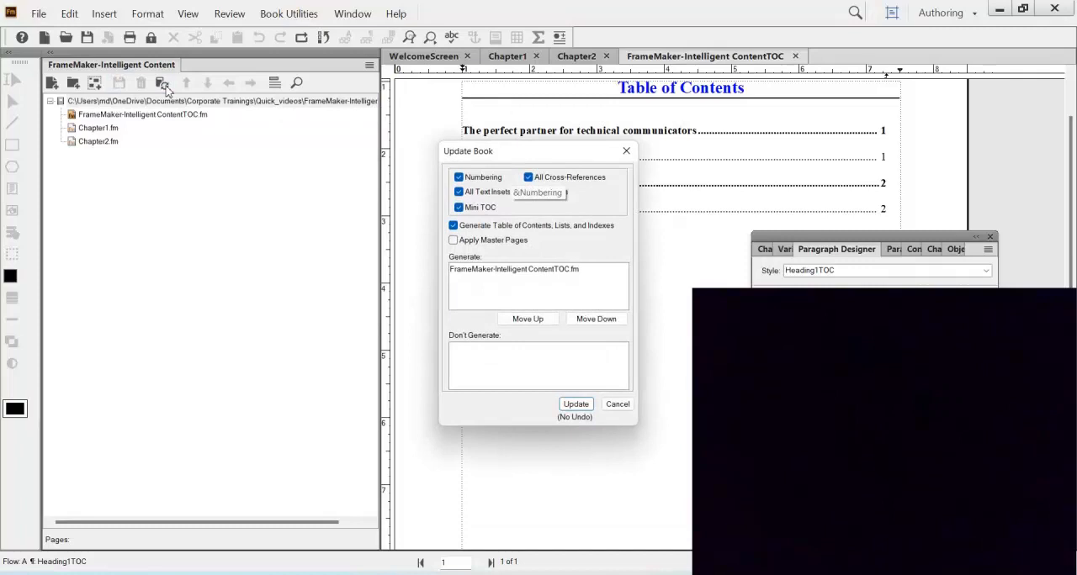
pyautogui.click(576, 404)
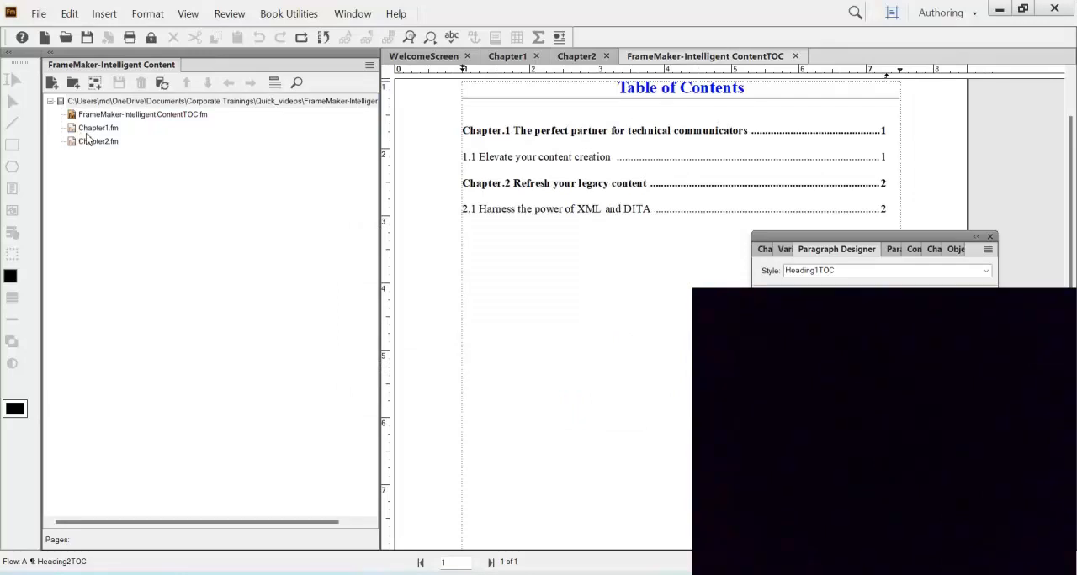
# Step: Add Heading2 'Personalizing your content' to Chapter1.fm followed by body text 'Some random text'
pyautogui.click(506, 56)
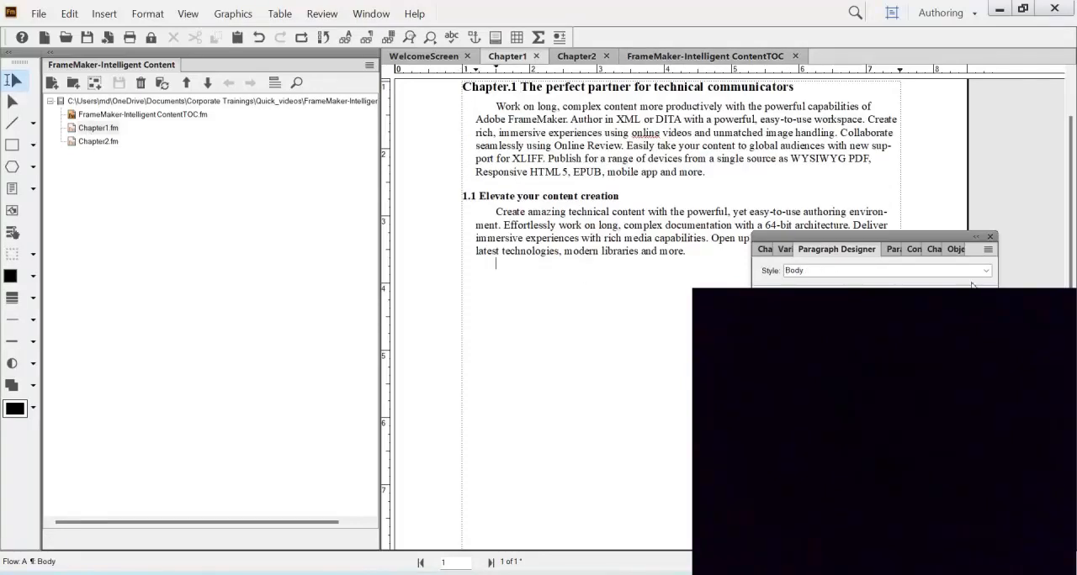
pyautogui.click(985, 269)
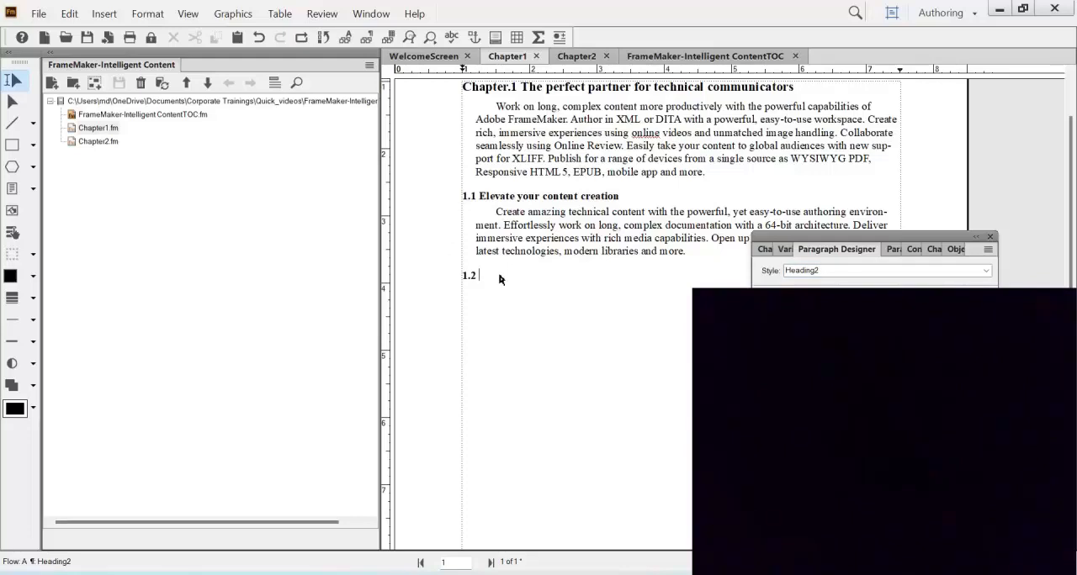
pyautogui.write('Personal')
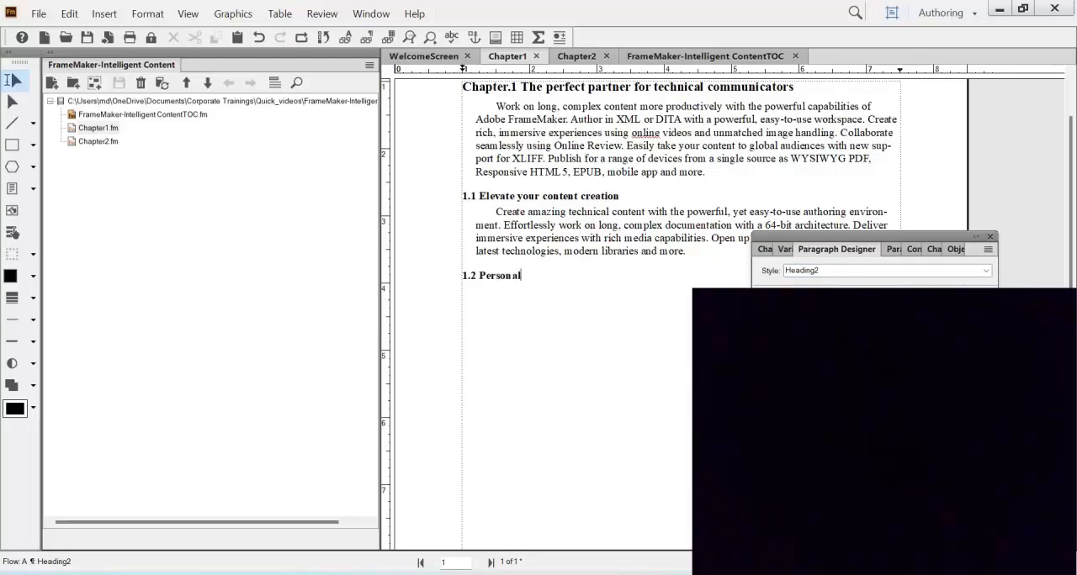
pyautogui.write('izing yo')
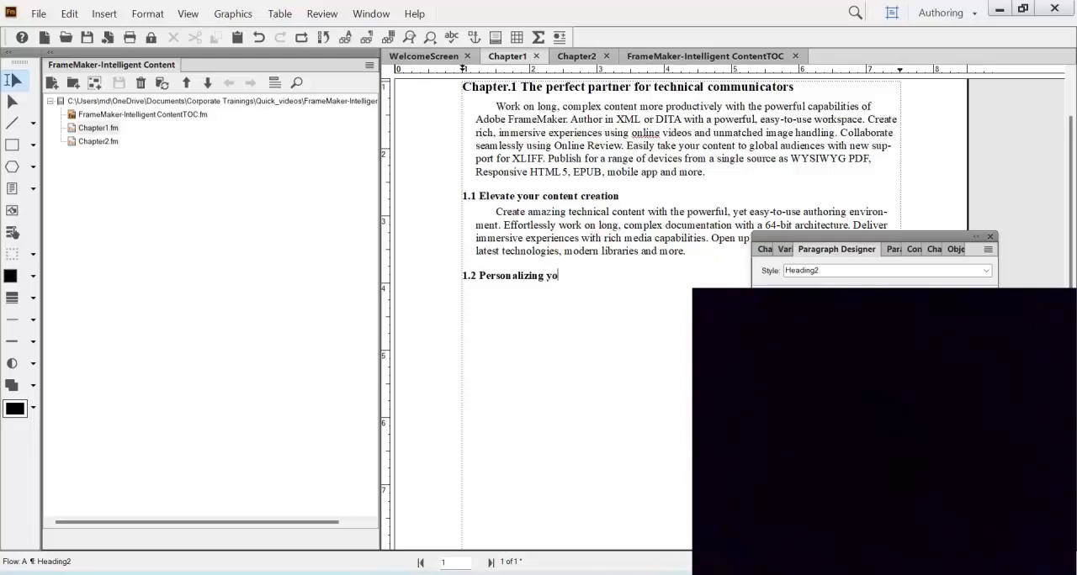
pyautogui.write('ur contne')
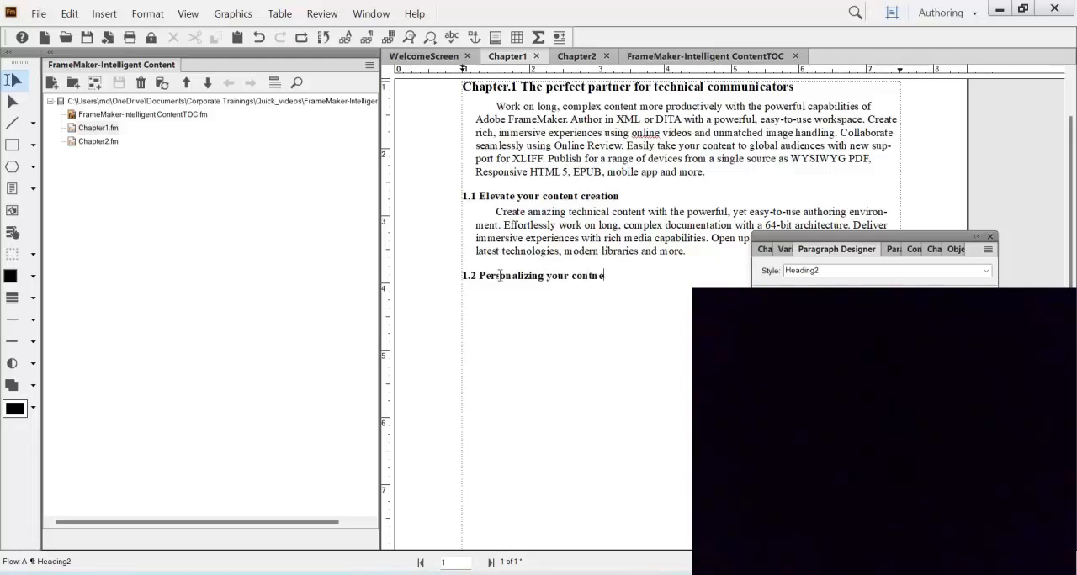
pyautogui.write('SOme')
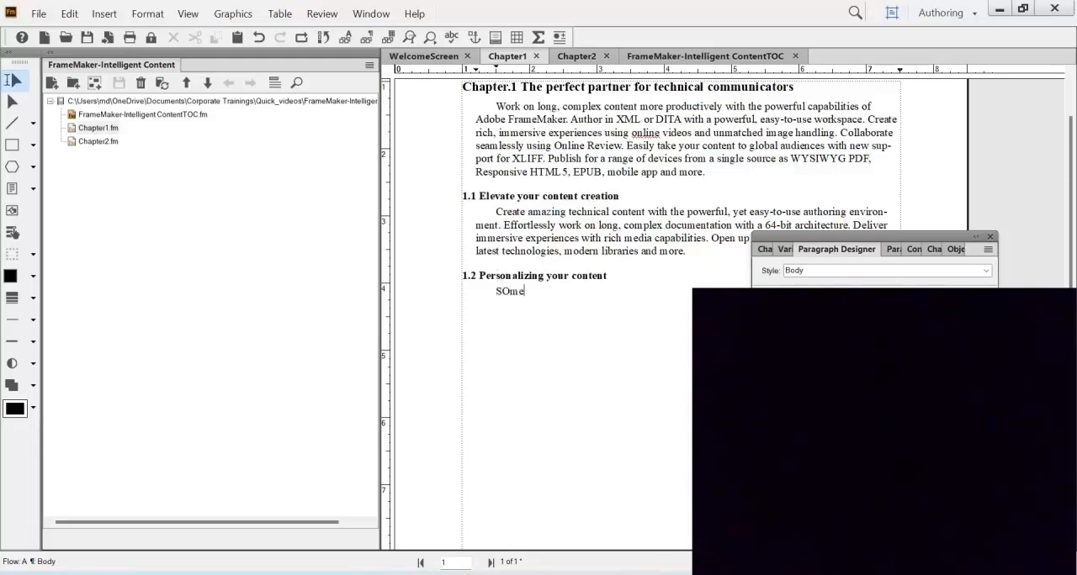
pyautogui.press('Backspace')
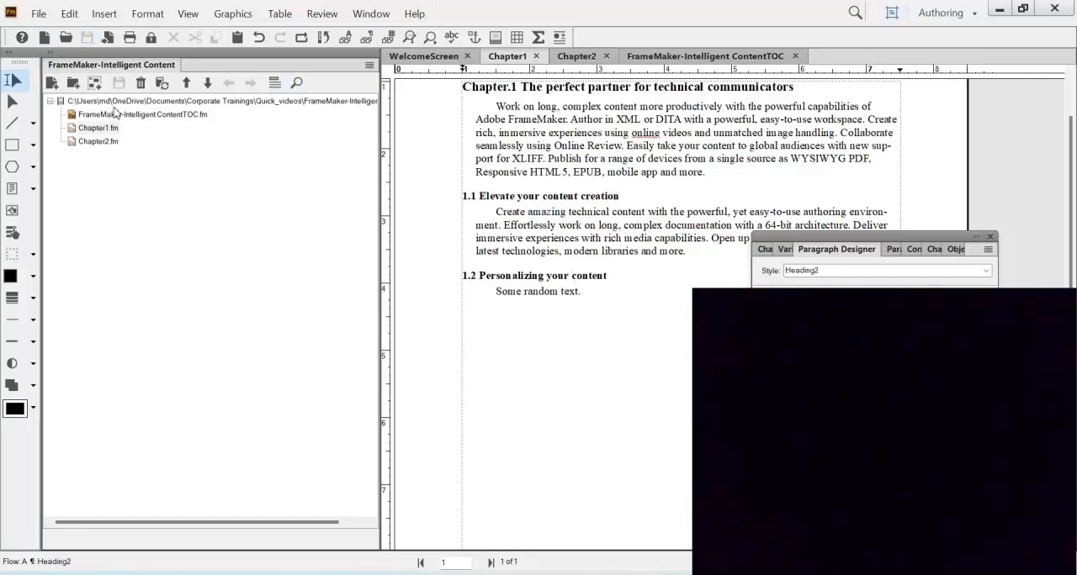
# Step: Update the book twice so the TOC lists the new 1.2 Personalizing your content entry
pyautogui.click(219, 100)
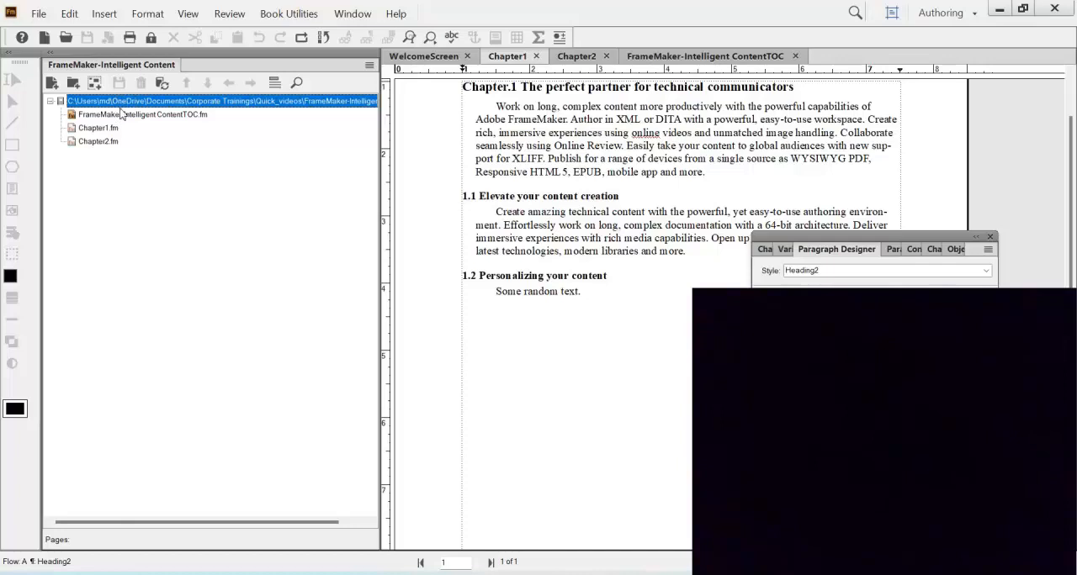
pyautogui.click(161, 82)
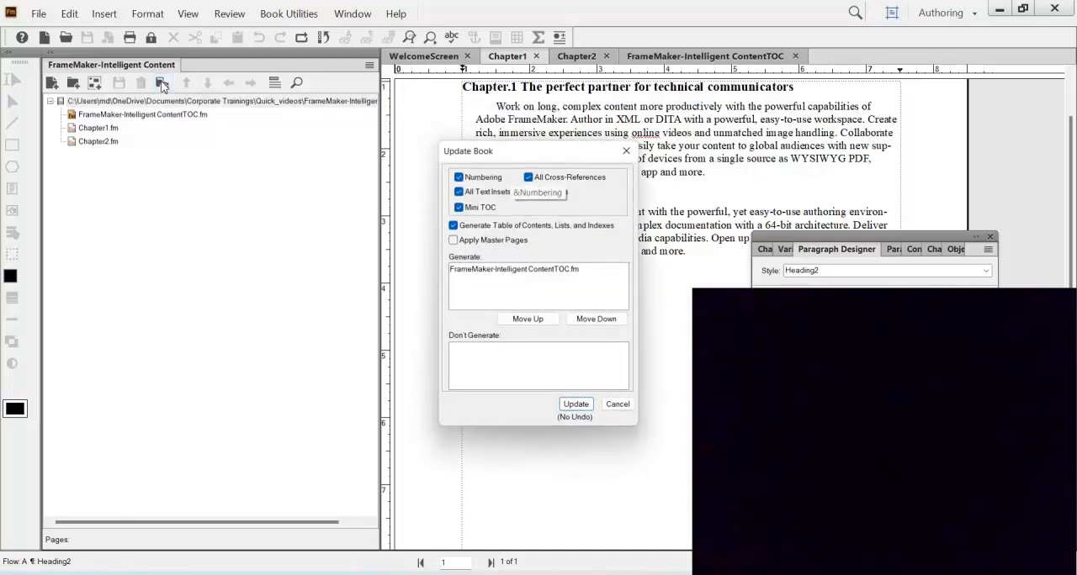
pyautogui.click(576, 404)
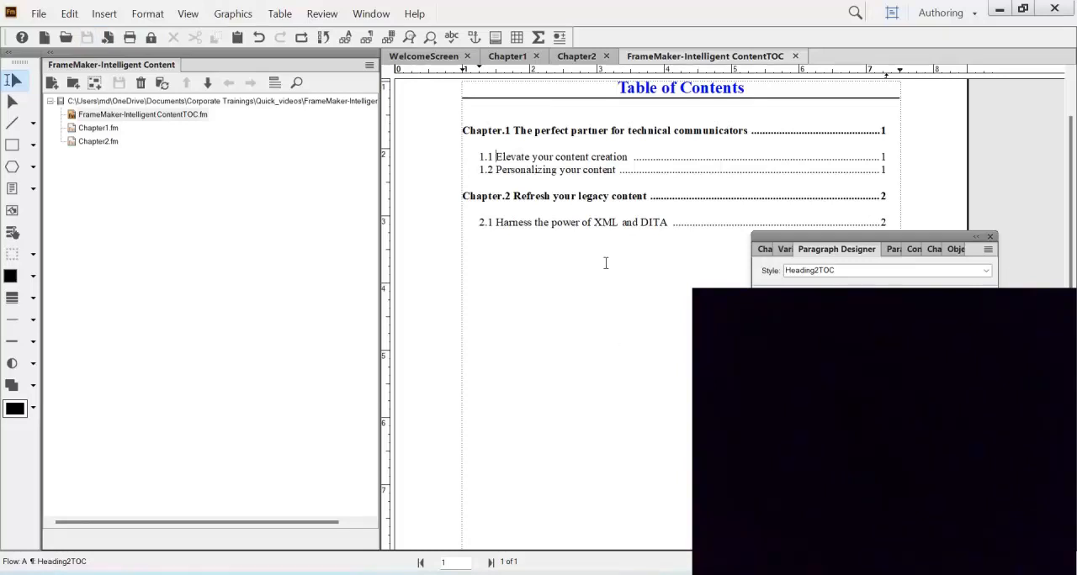
pyautogui.click(141, 115)
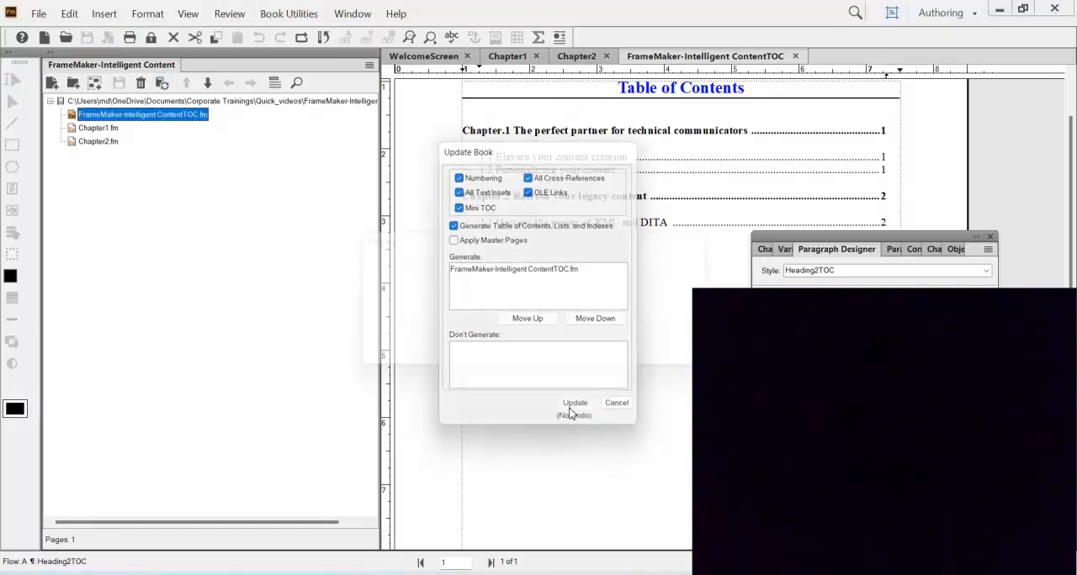
pyautogui.click(576, 404)
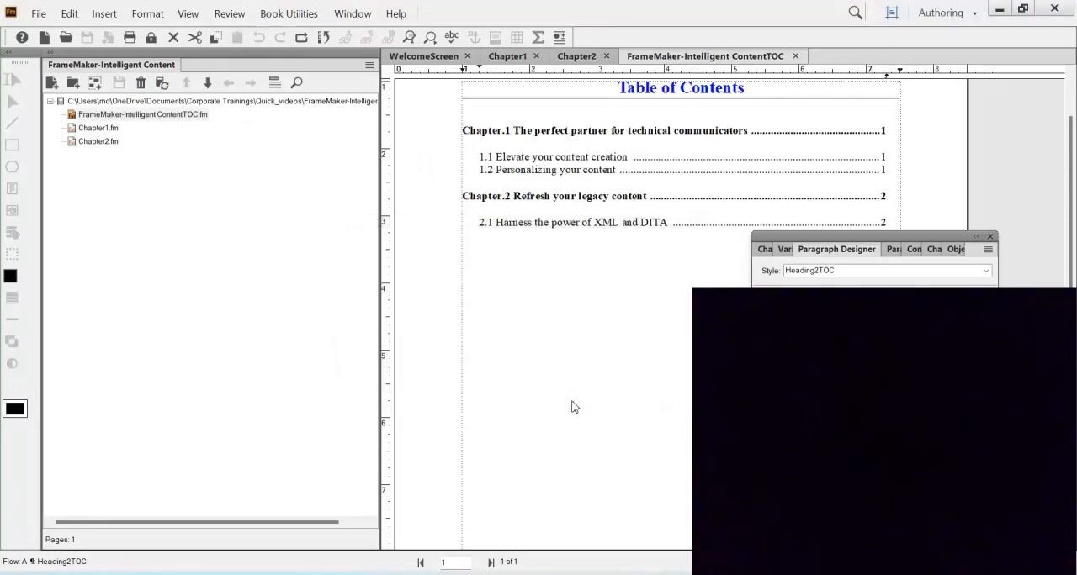